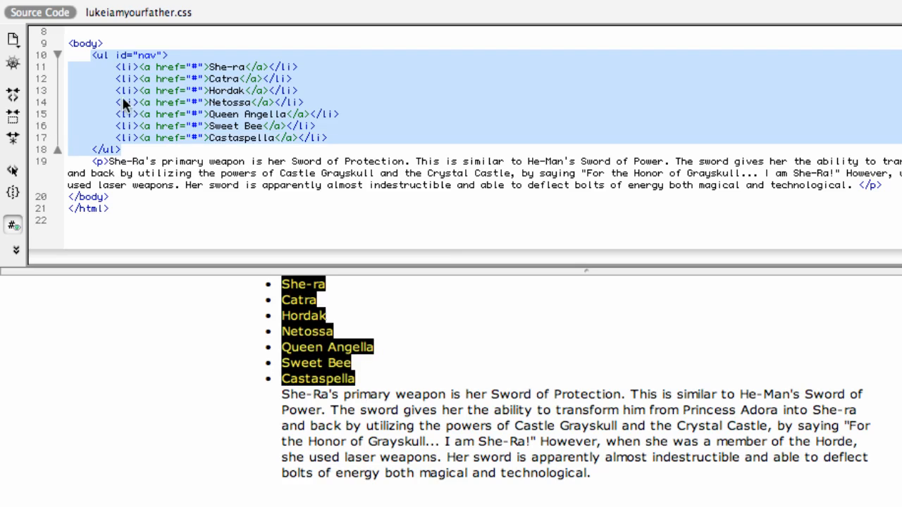
- Switch from the page source to the linked lukeiamyourfather.css stylesheet
left_click(116, 90)
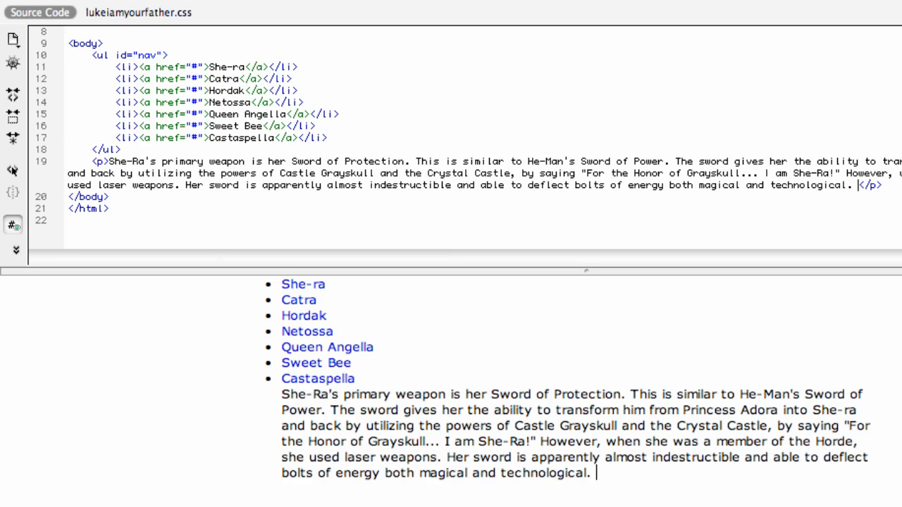
left_click(144, 11)
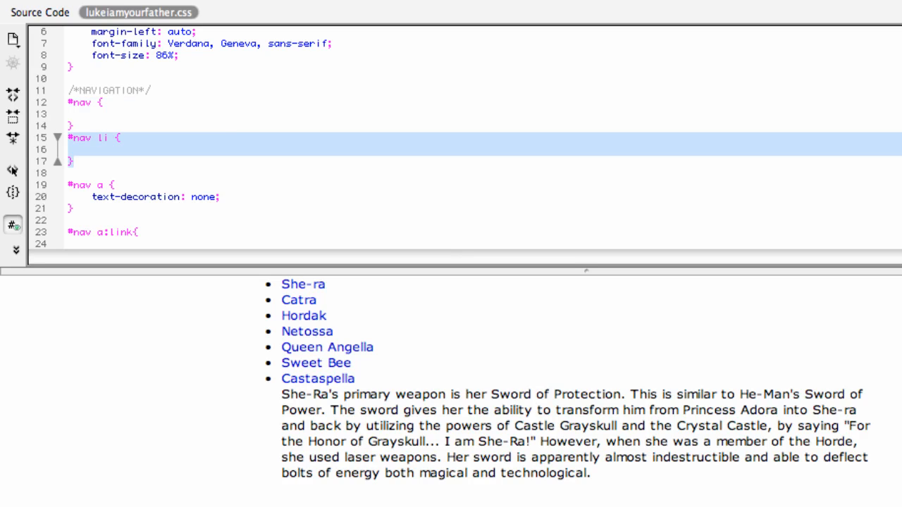
mouse_move(296, 305)
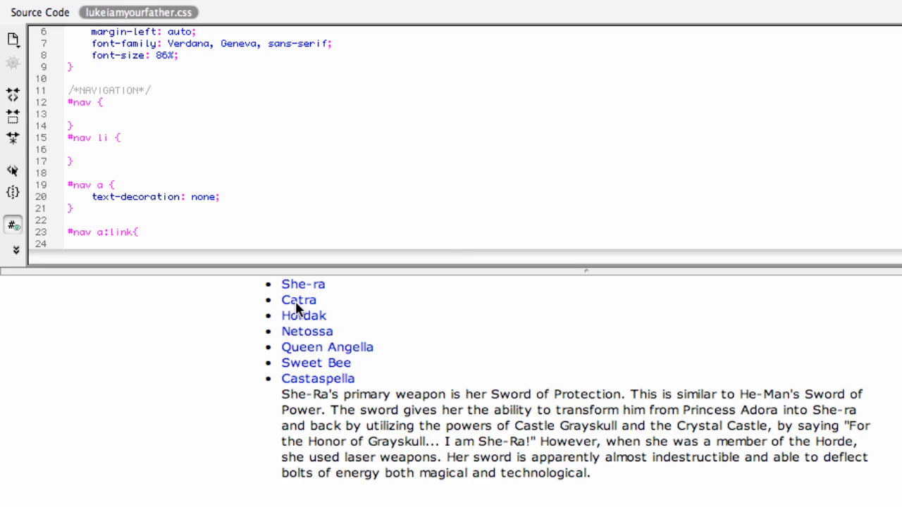
mouse_move(311, 312)
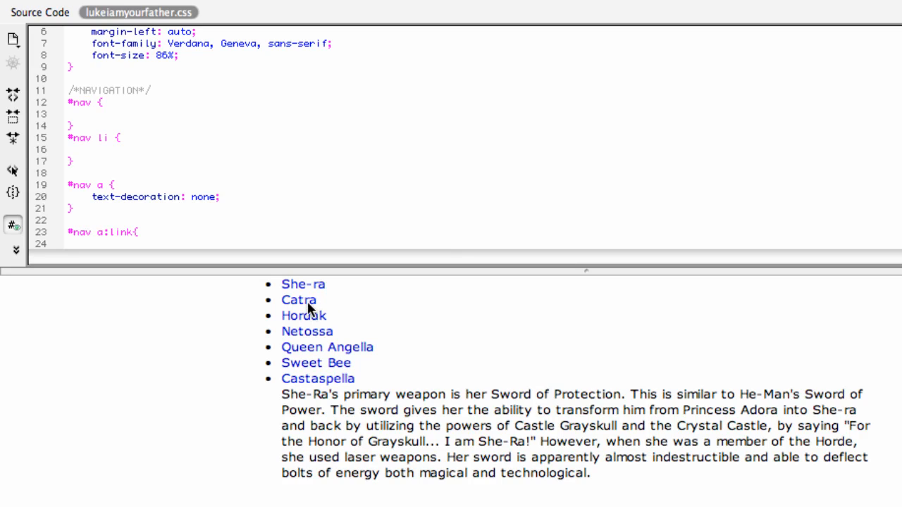
mouse_move(306, 312)
type("}")
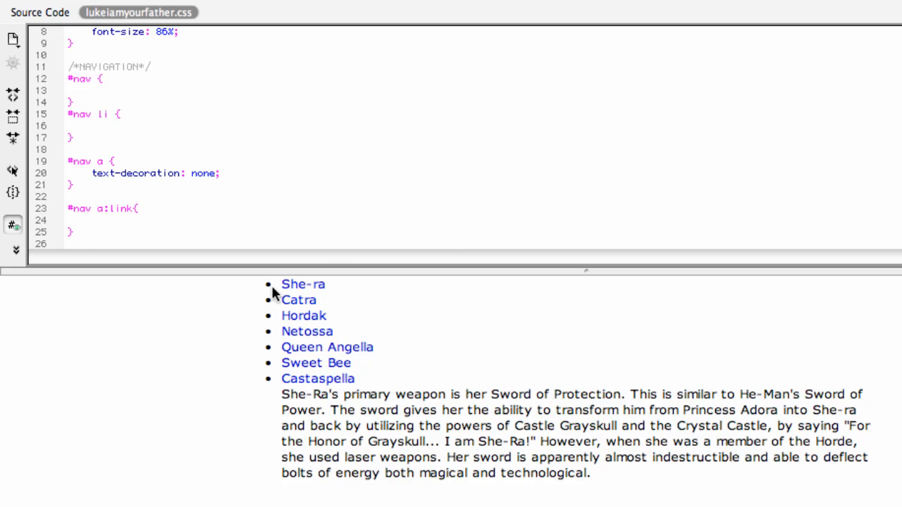
mouse_move(284, 307)
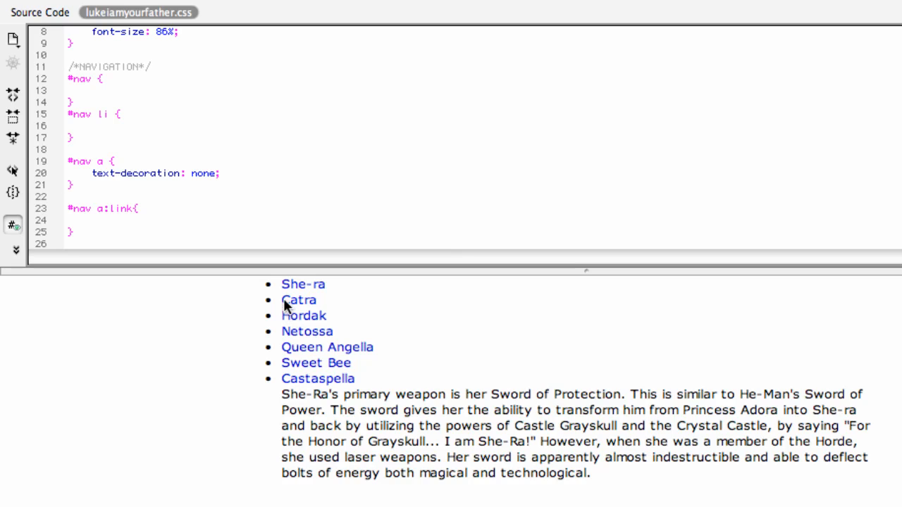
mouse_move(318, 313)
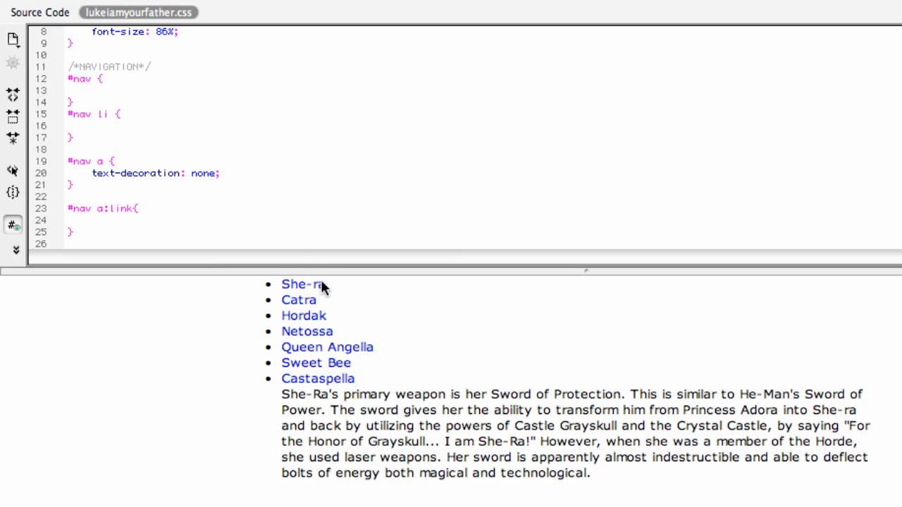
mouse_move(315, 303)
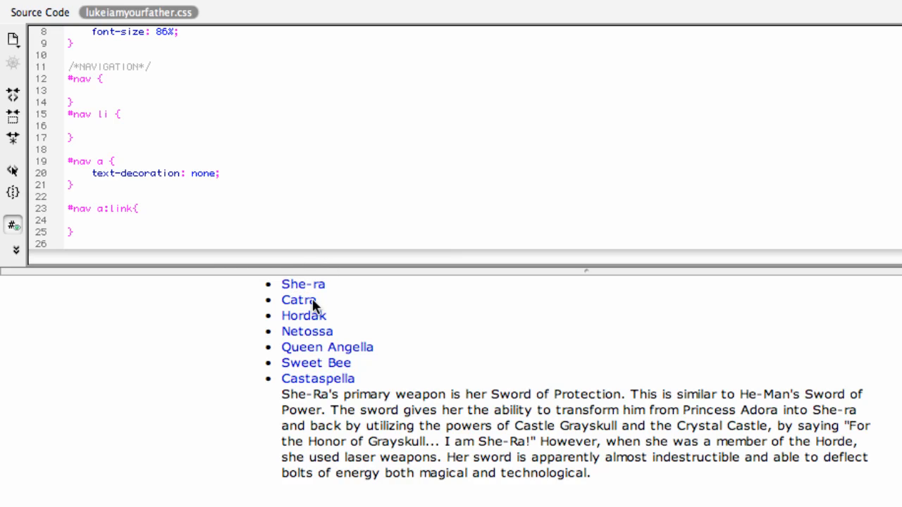
mouse_move(330, 310)
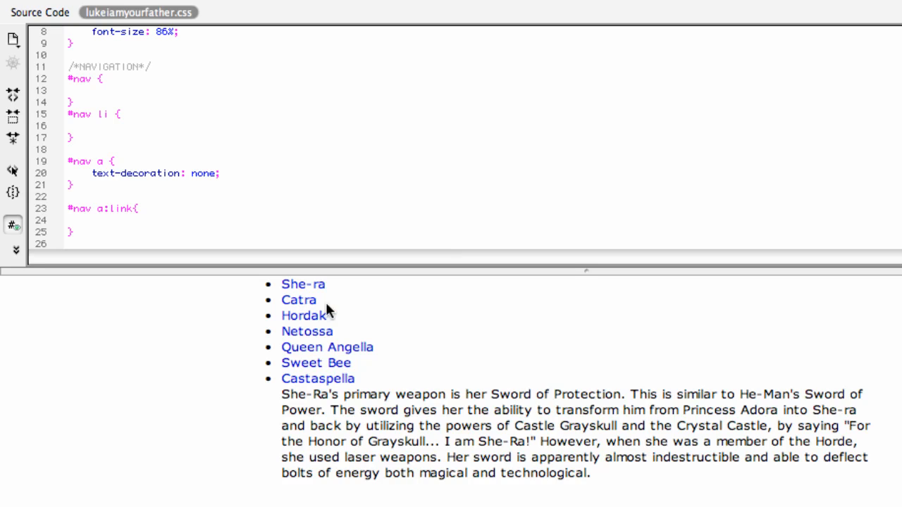
mouse_move(614, 299)
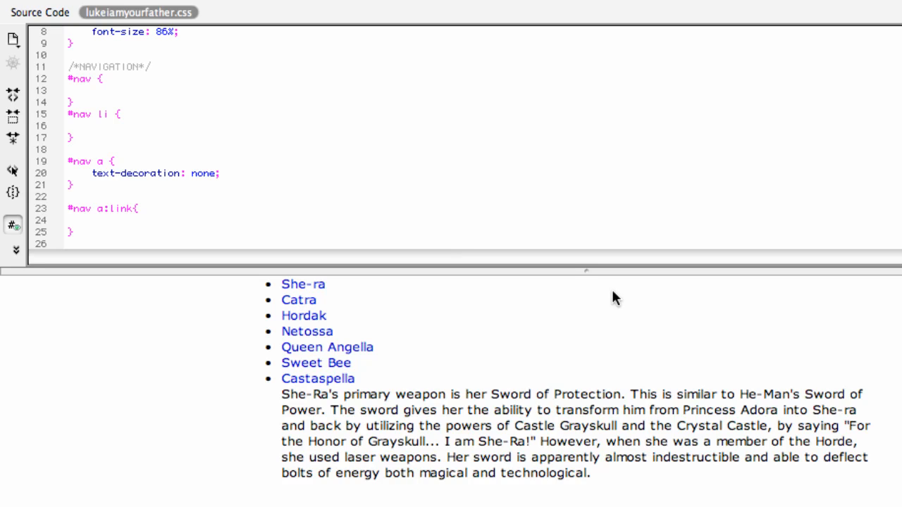
mouse_move(488, 305)
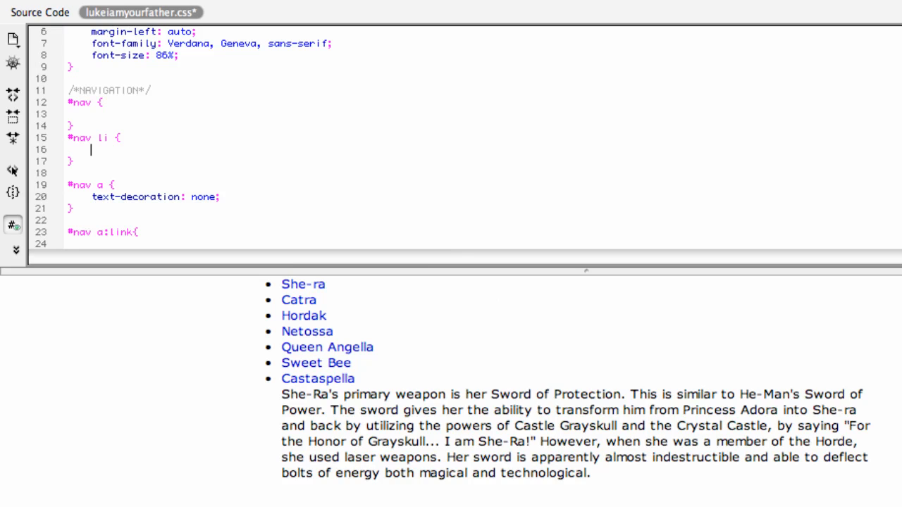
- Set display:inline on #nav li so the seven links sit in one row
type("display:")
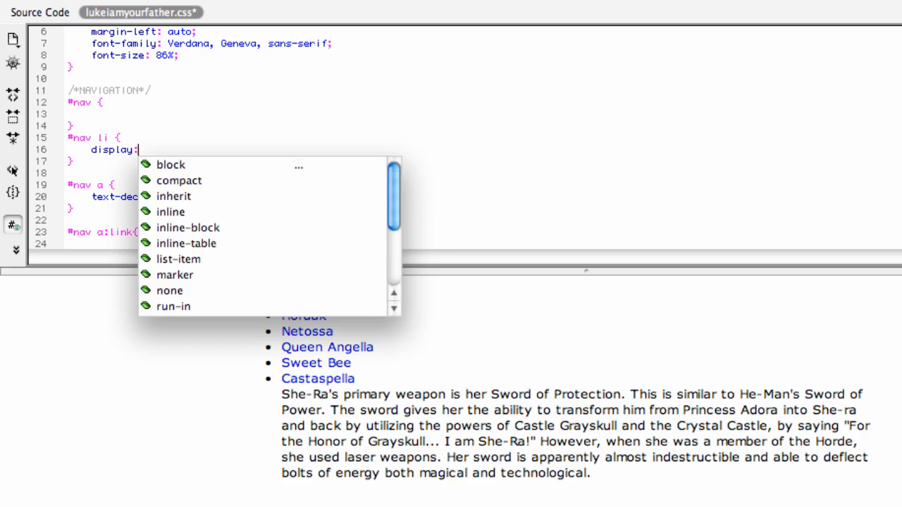
left_click(171, 212)
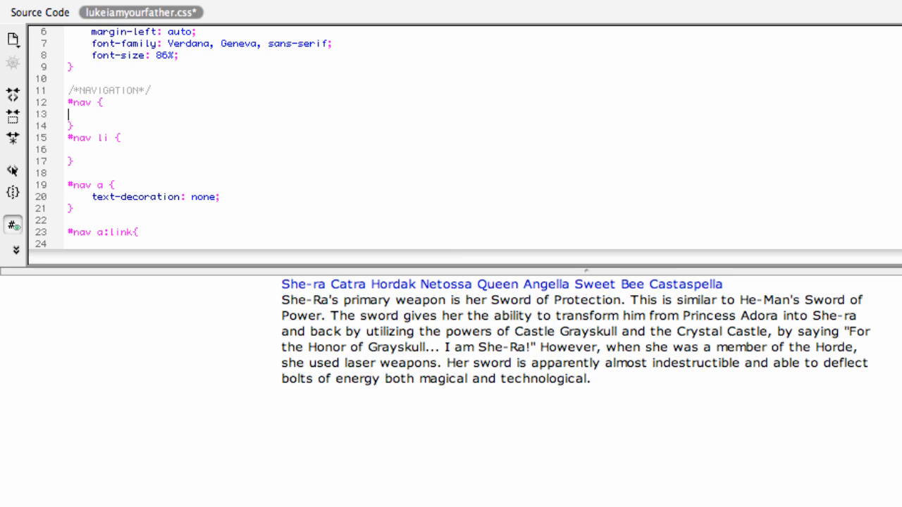
type("display:inline;")
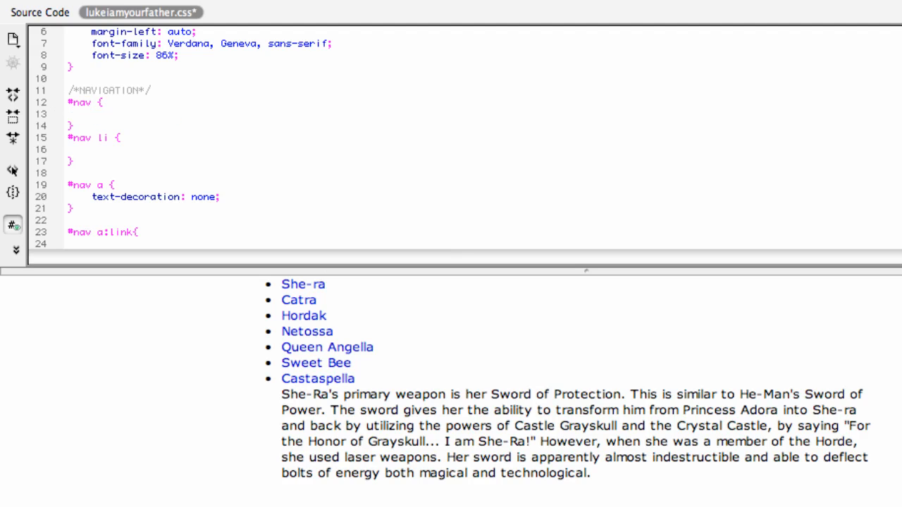
type("display:inline;")
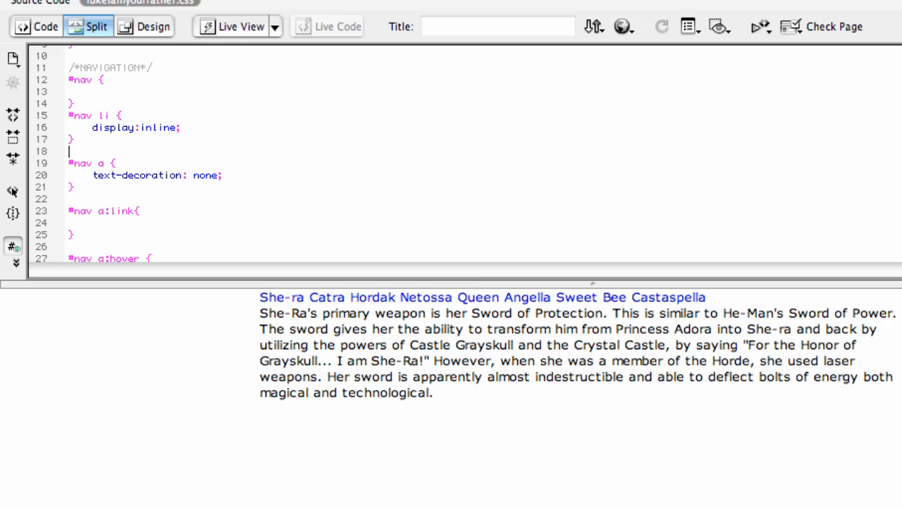
mouse_move(604, 301)
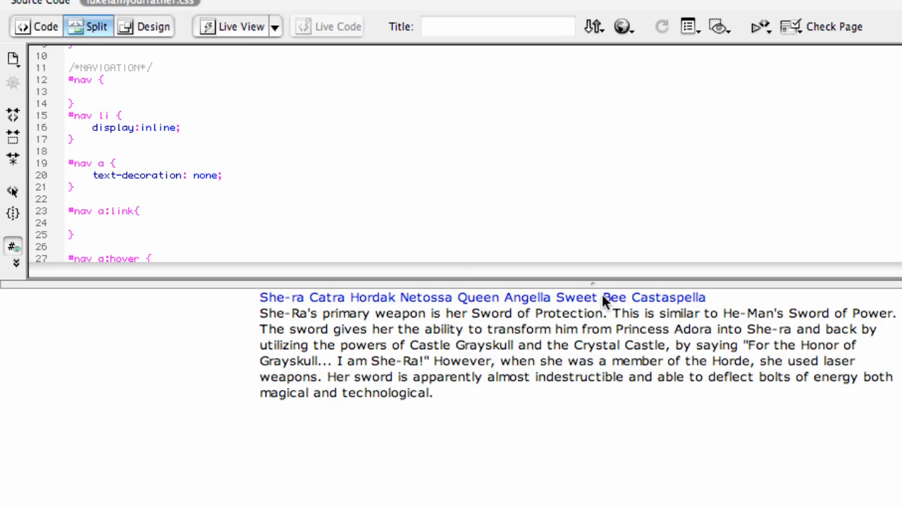
mouse_move(440, 306)
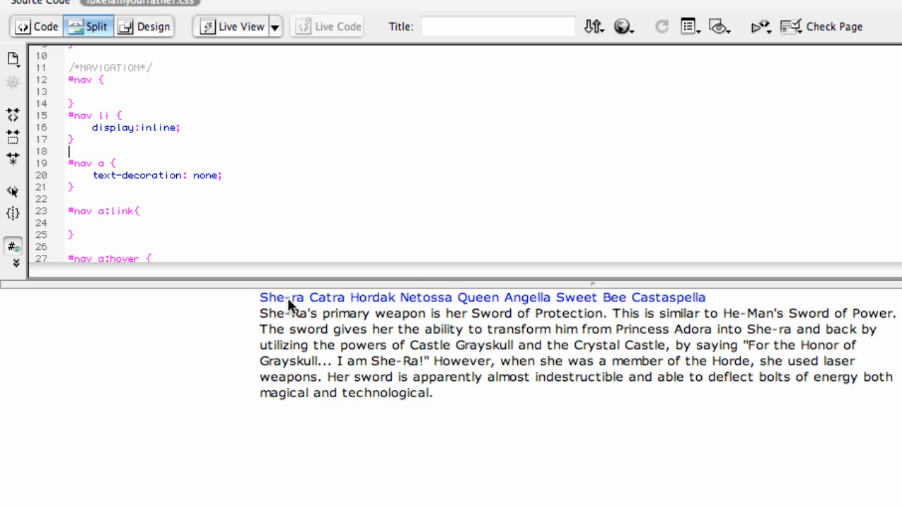
mouse_move(364, 276)
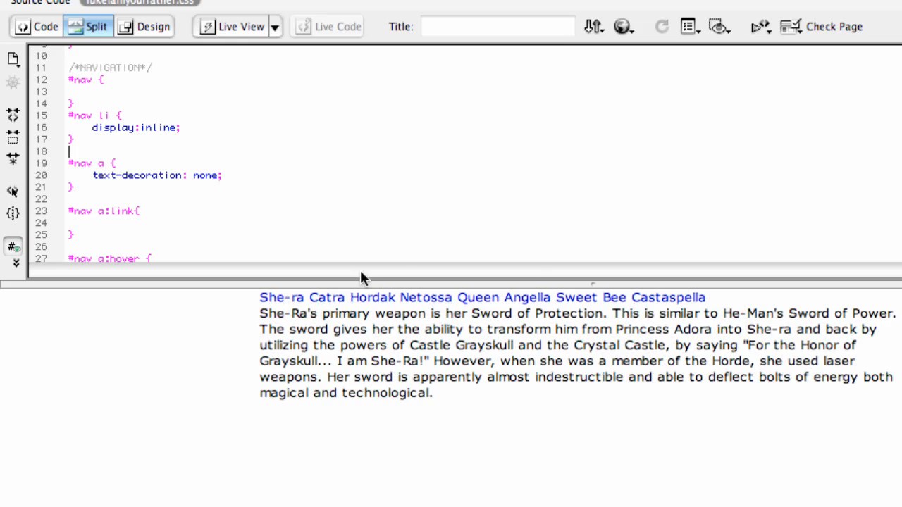
- Add background-color #999 to the #nav a rule
type("bo")
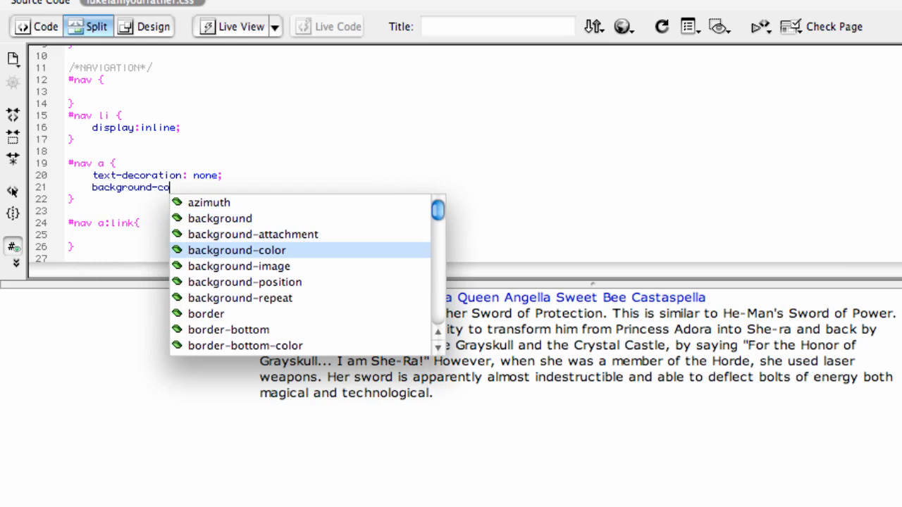
left_click(237, 251)
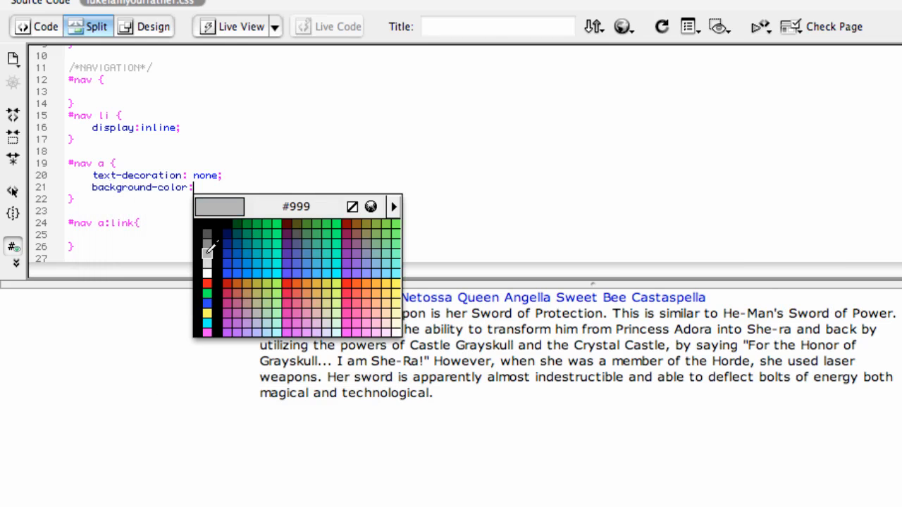
left_click(206, 252)
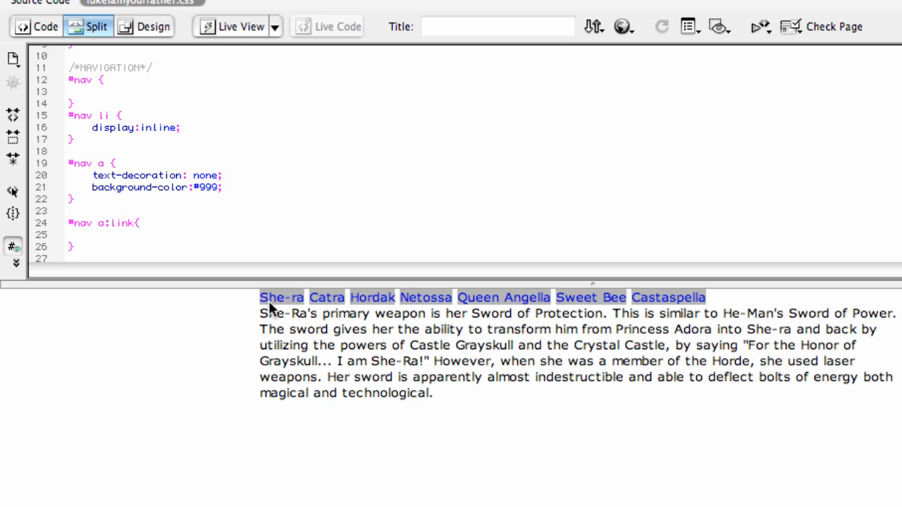
mouse_move(265, 304)
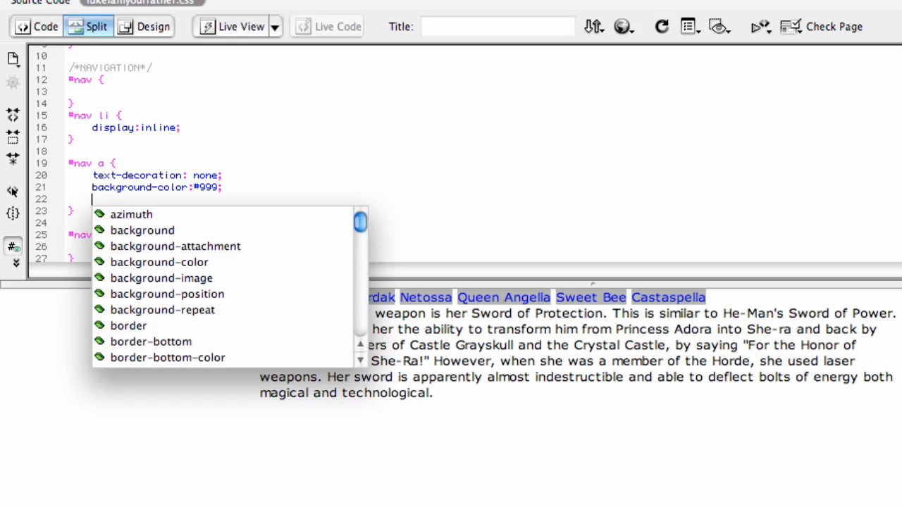
type("padding:")
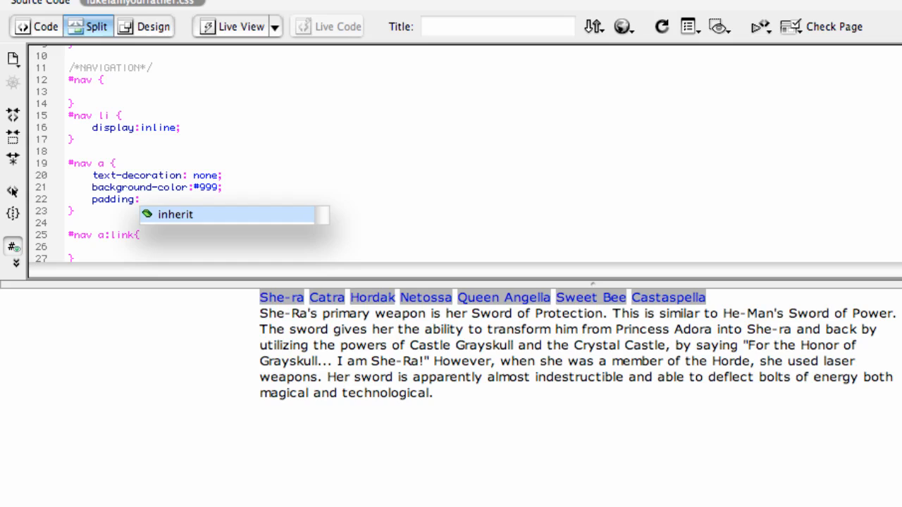
type("10px;")
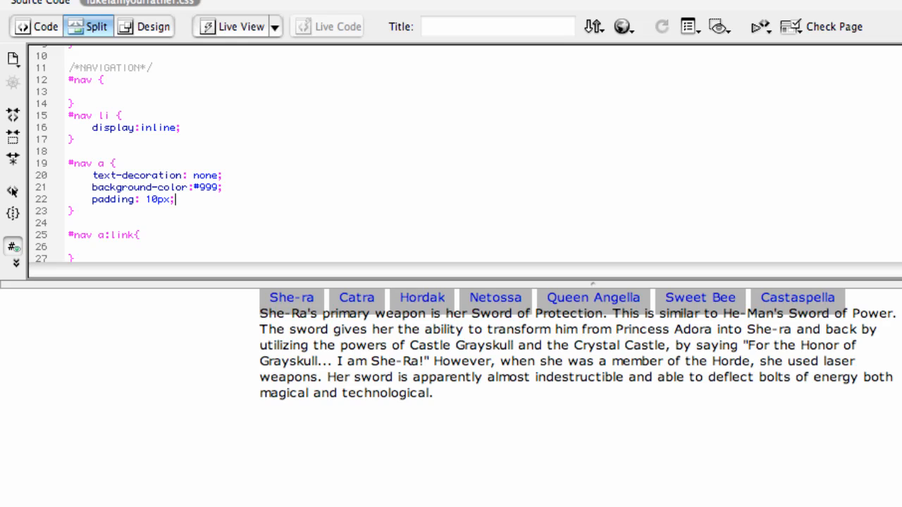
type("margi")
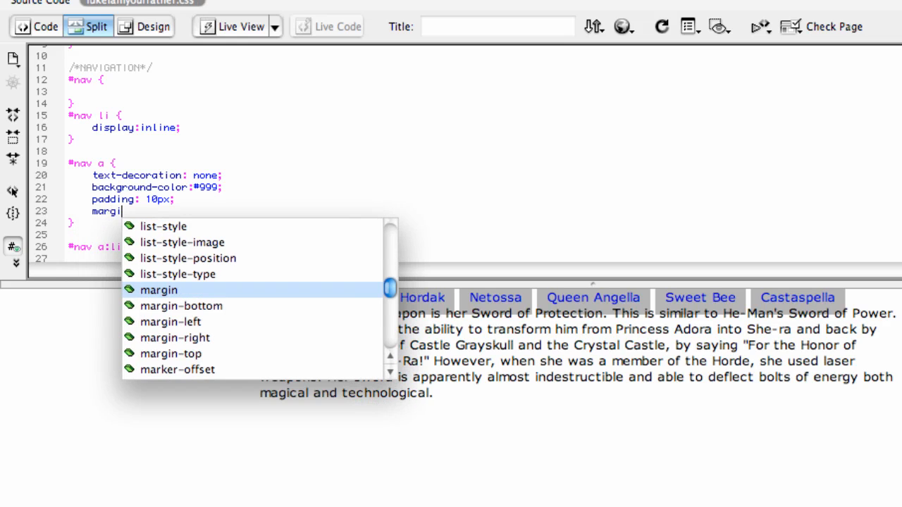
type("-bottom:10px")
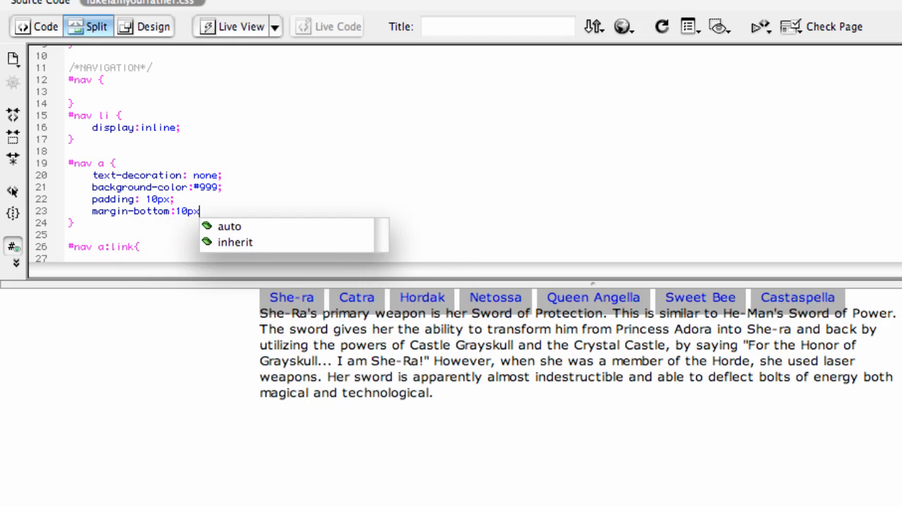
type(";")
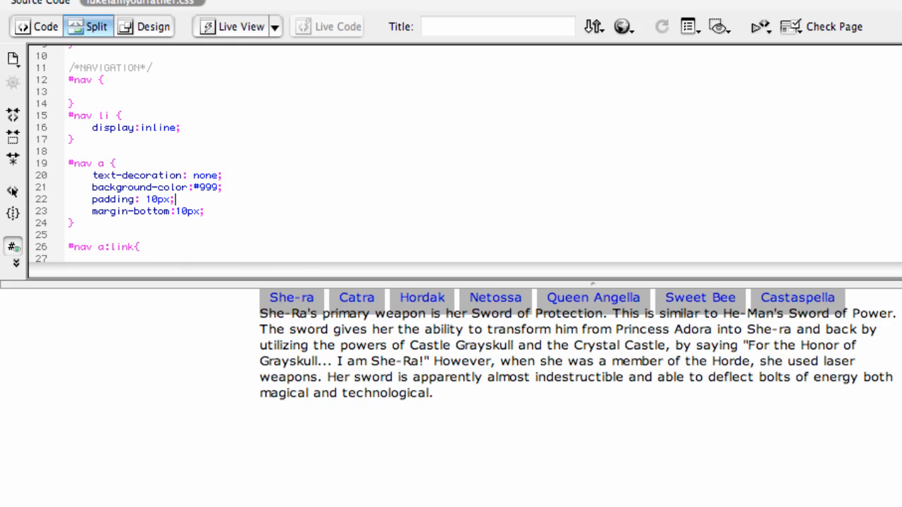
triple_click(148, 211)
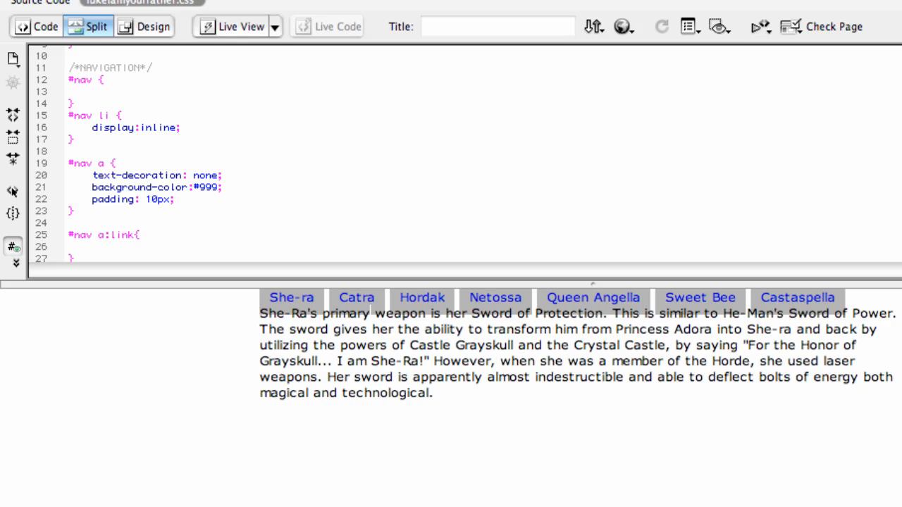
- Add a margin-bottom declaration to #nav, spacing the bar from the paragraph
type("margin-bottom:10px;")
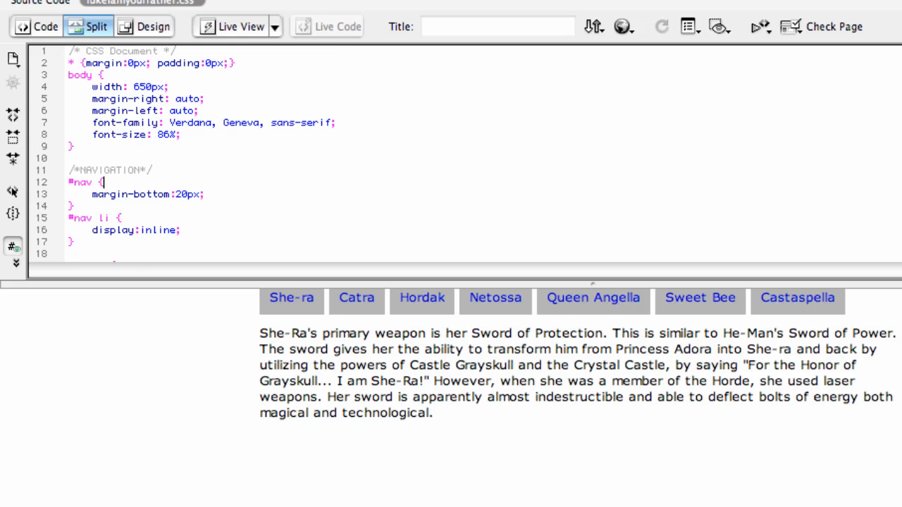
scroll("down", 3)
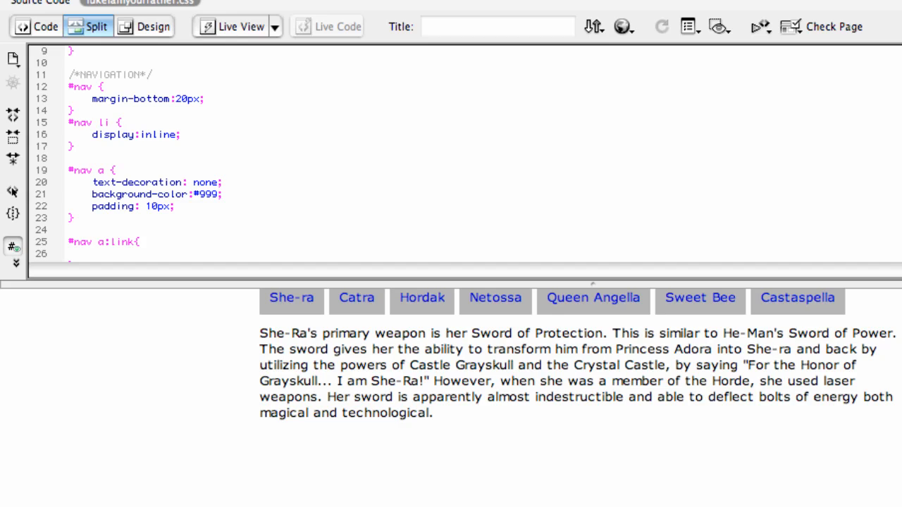
left_click(224, 181)
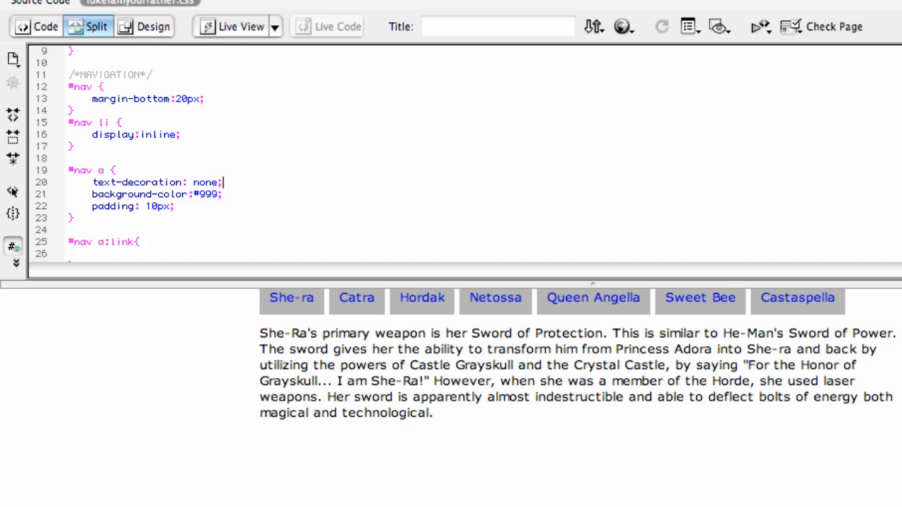
mouse_move(276, 304)
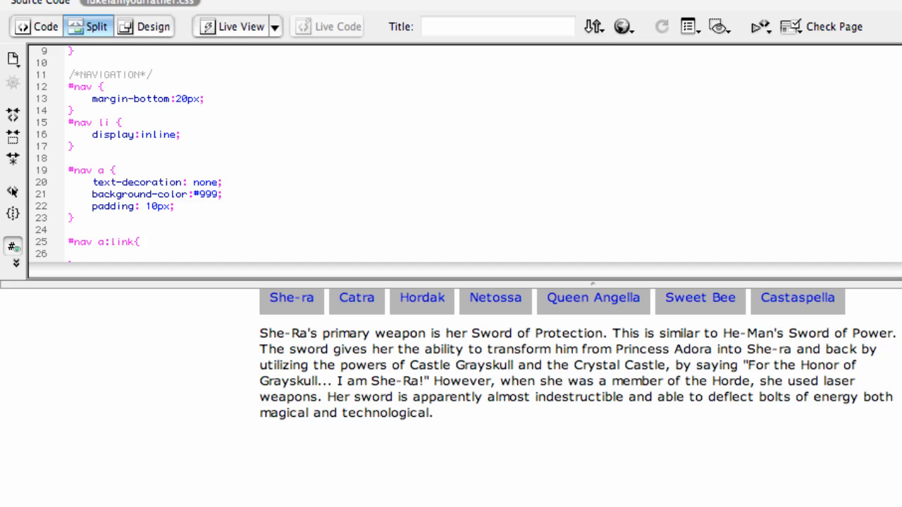
- Set margin-top:20px and margin-bottom:20px on the #nav rule
type("margin-top:")
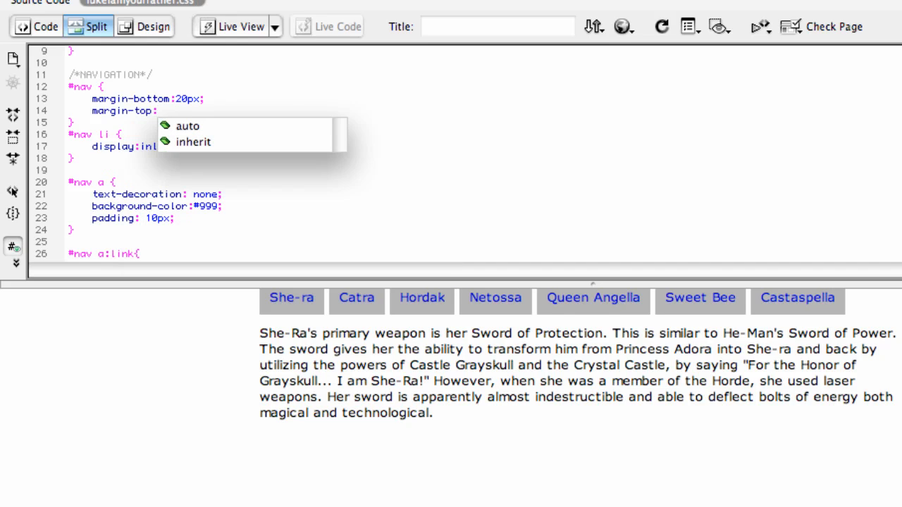
type("20px;")
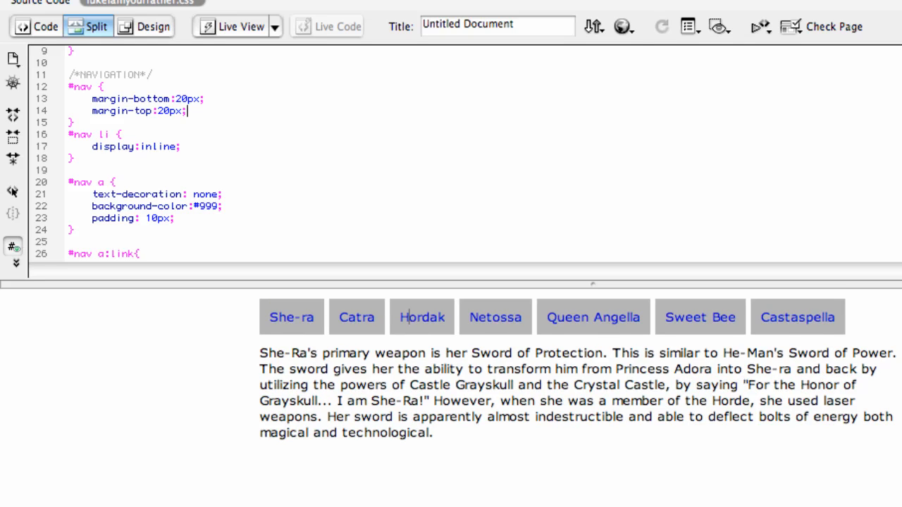
mouse_move(403, 317)
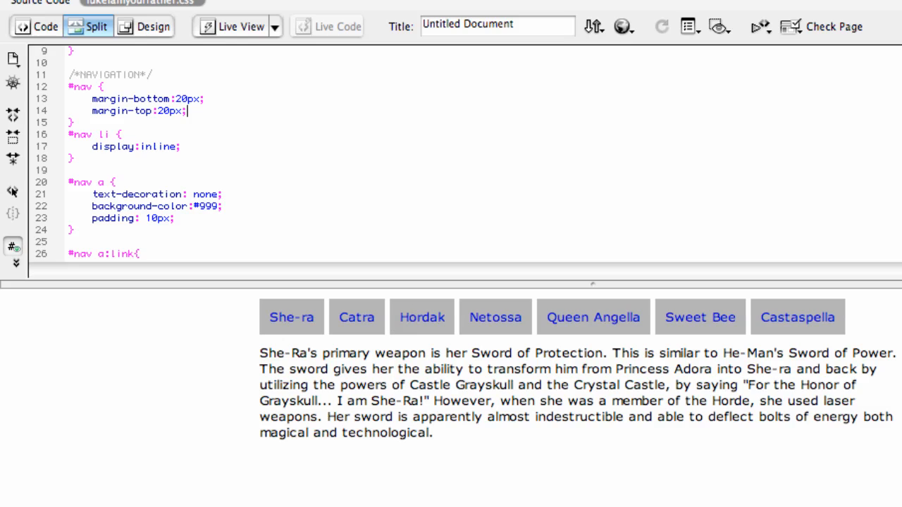
mouse_move(477, 316)
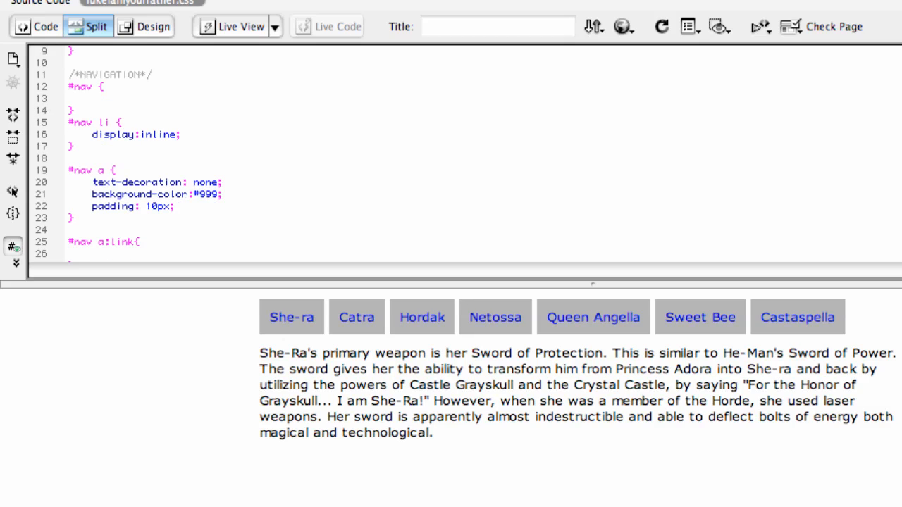
type("margin-bottom:20px;")
type("#nav a:hover {")
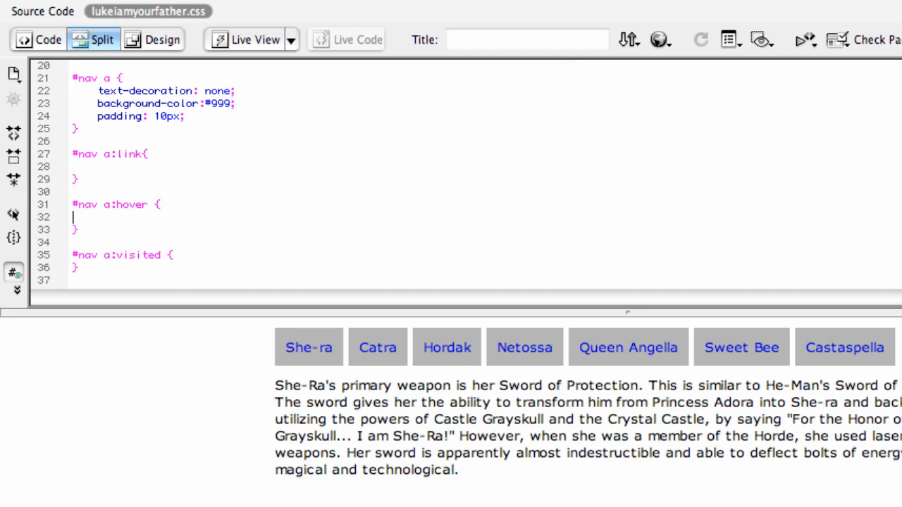
- Add a white #FFF background-color to the #nav a:hover rule
type("background-color:")
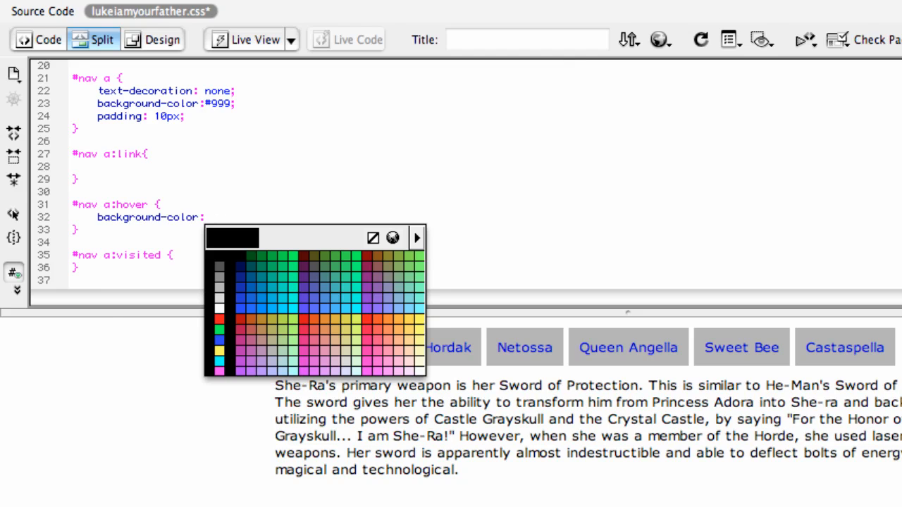
left_click(219, 309)
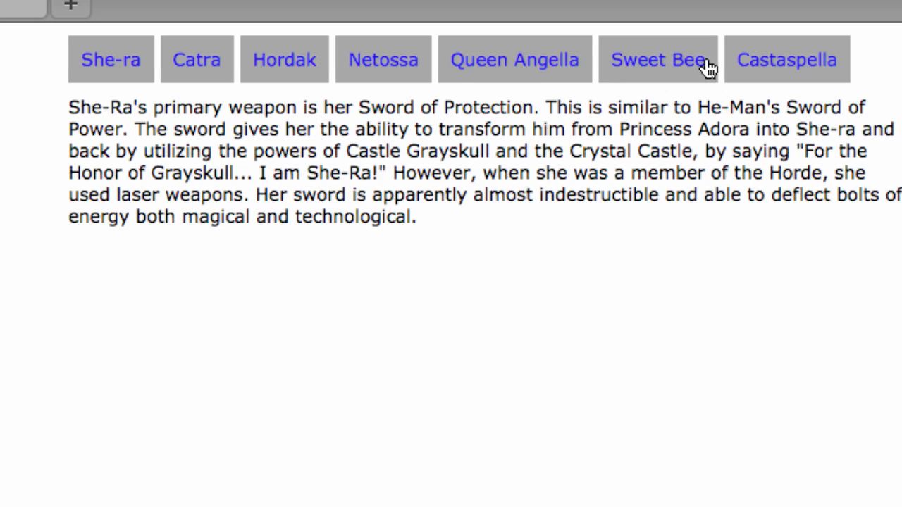
mouse_move(127, 96)
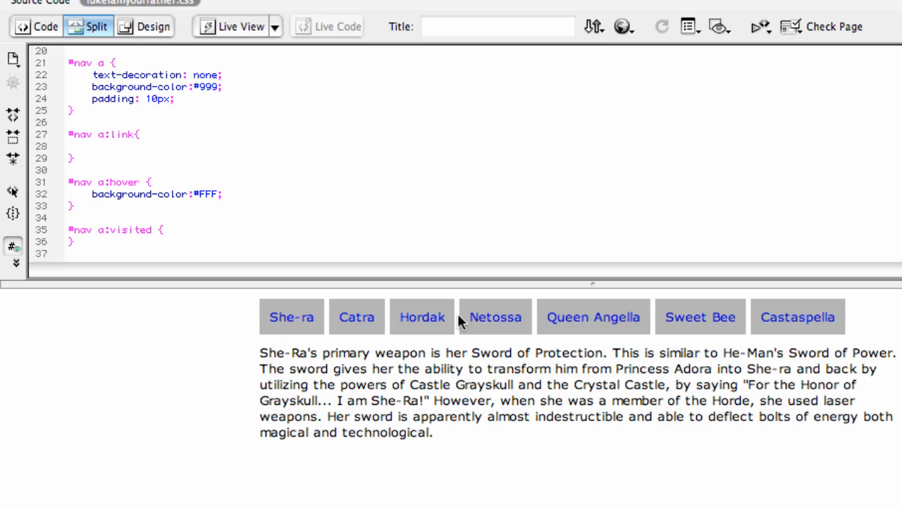
mouse_move(452, 308)
type("margin-left:")
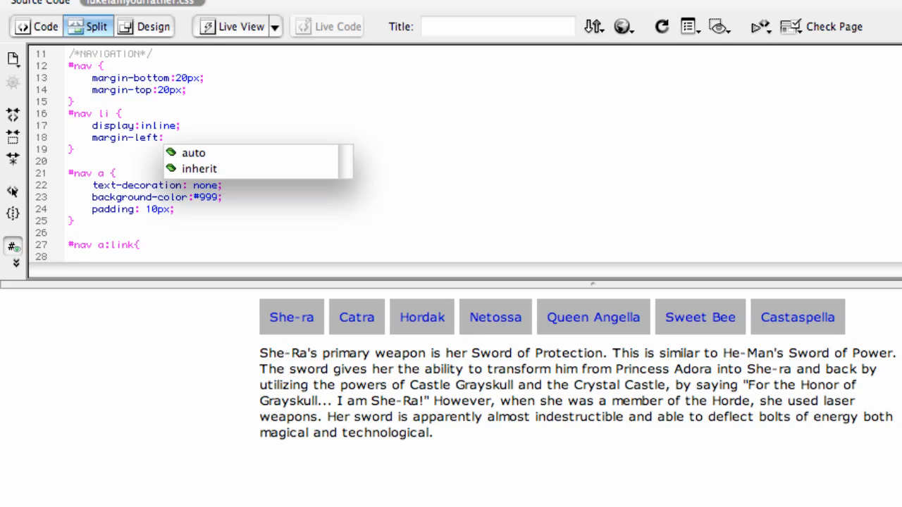
- Set margin-left:-3px and margin-right:-2px on #nav li to close the gaps
type("-")
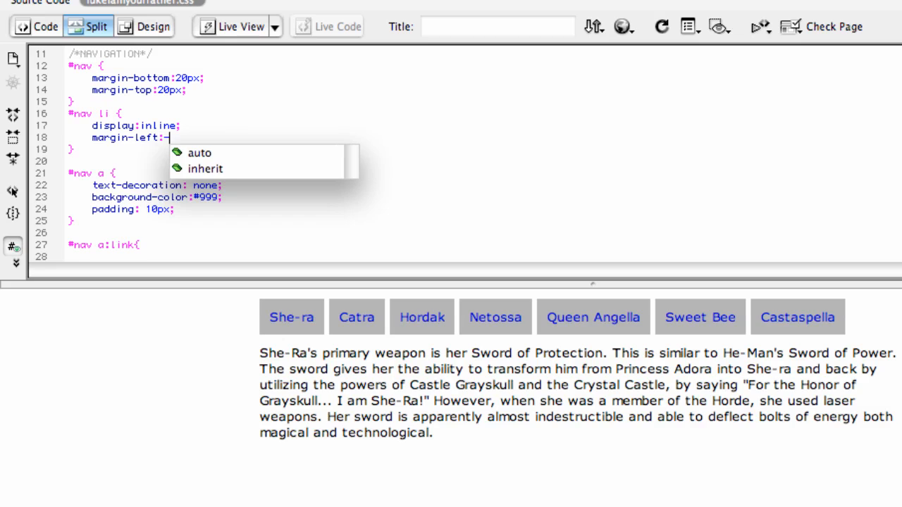
type("2px;")
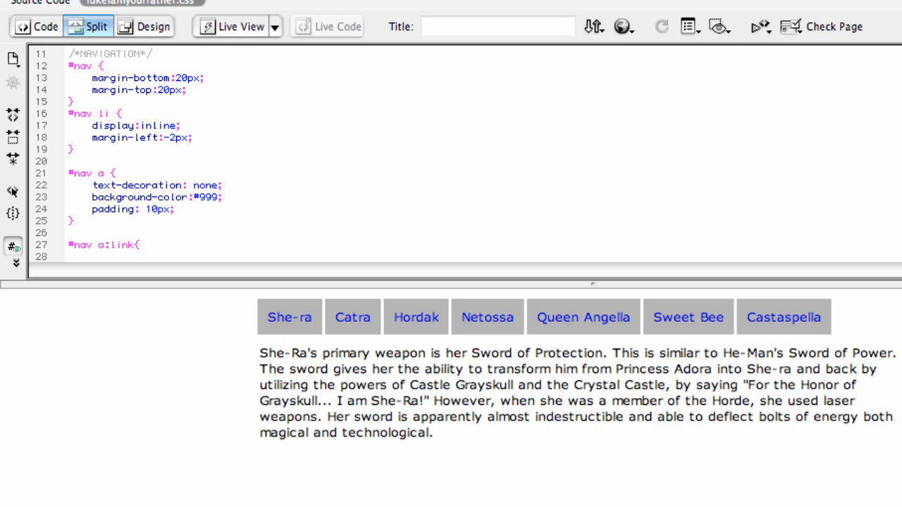
mouse_move(387, 322)
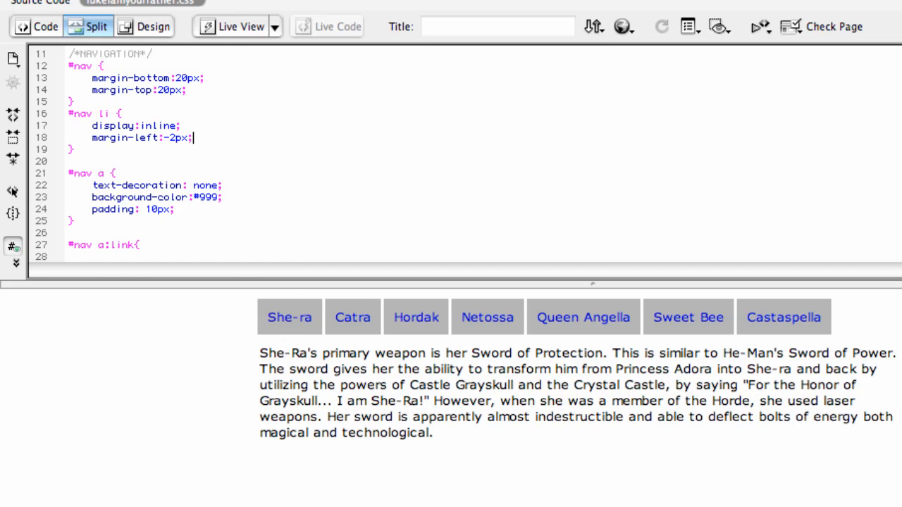
type("margin-right:-2px;")
type("3")
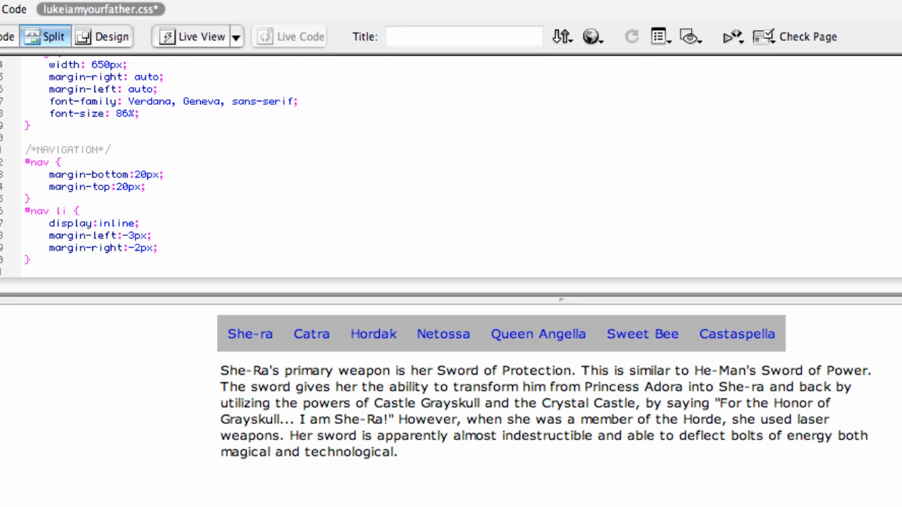
- Give #nav auto left and right margins and width:600px to centre the bar
type("margin-left:auto;")
type("margin-right:auto;")
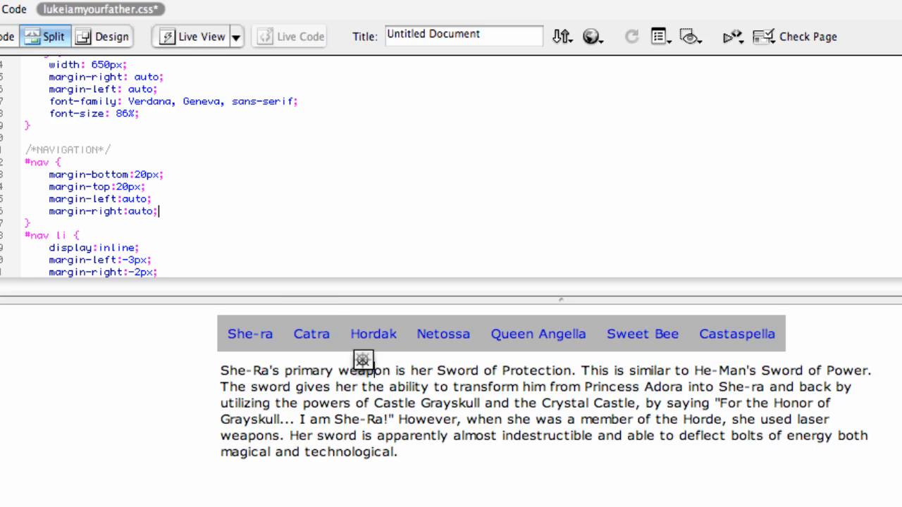
mouse_move(214, 324)
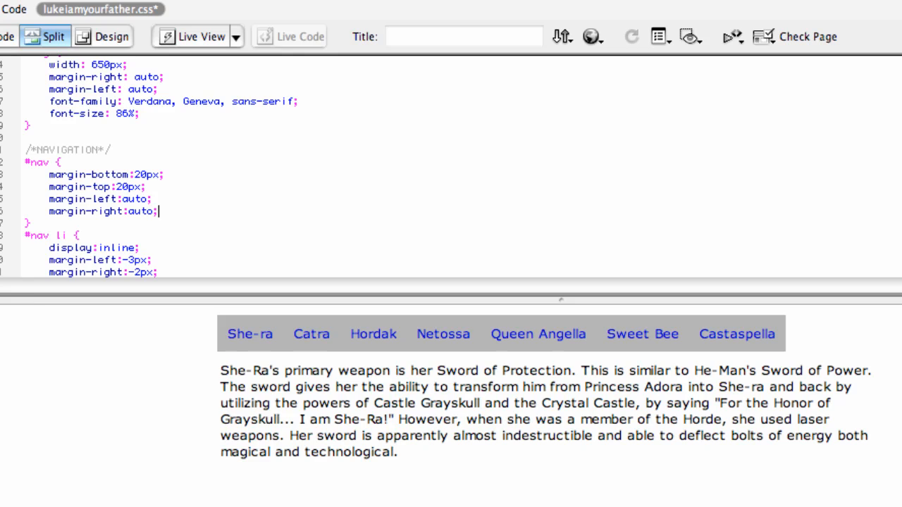
type("width:600px;")
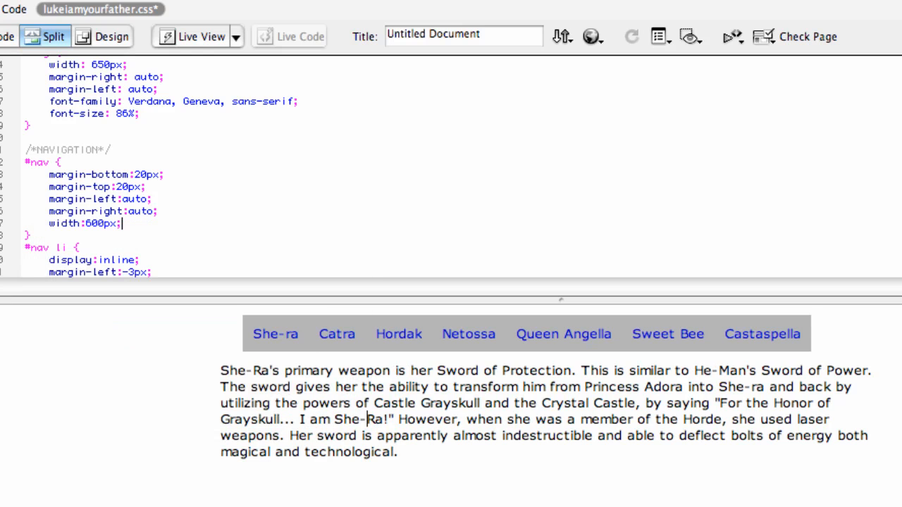